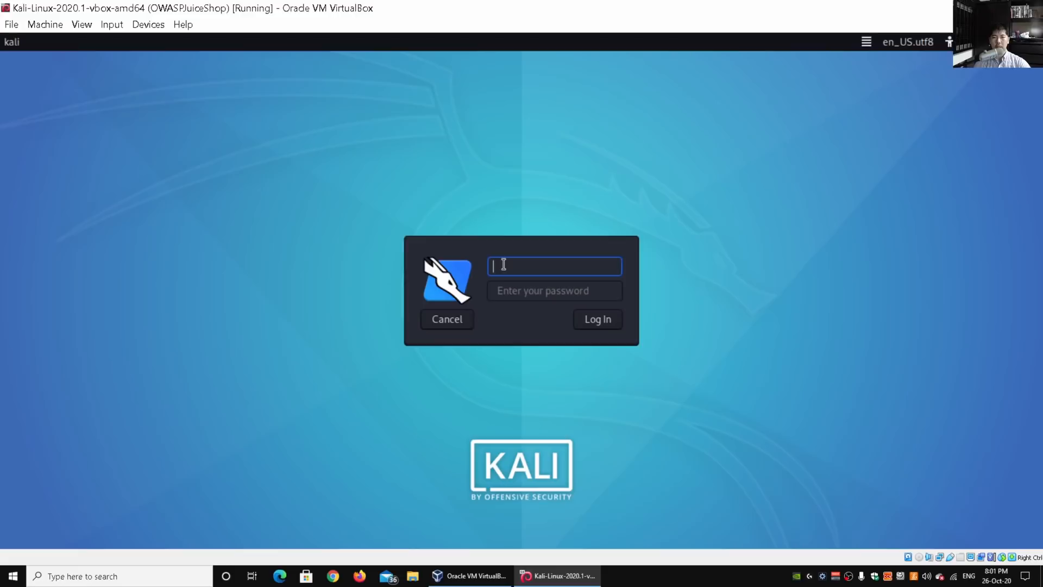
- Enter the Kali login credentials and log in to the desktop
text(loiliangyang)
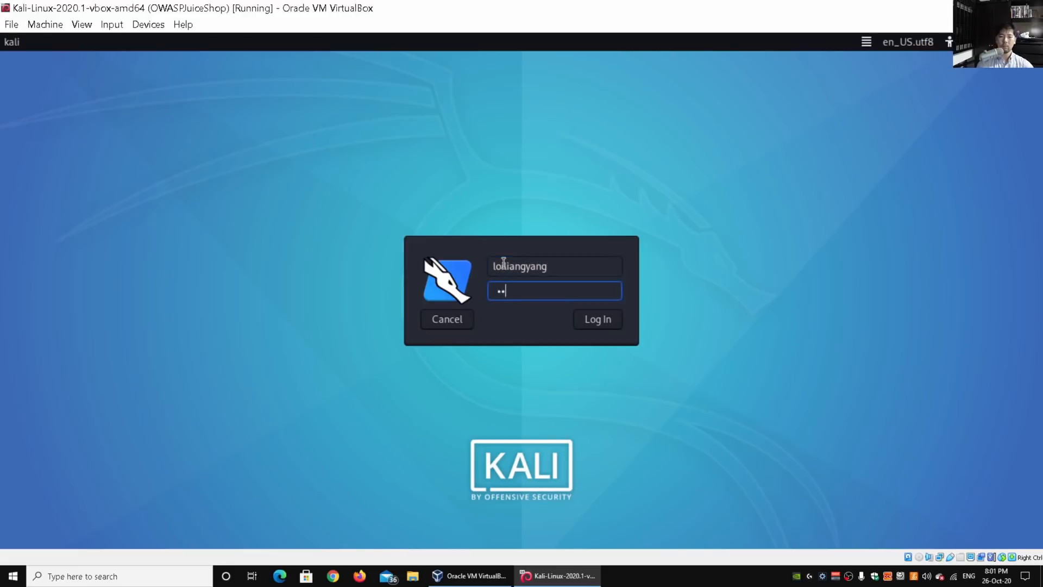
click(596, 320)
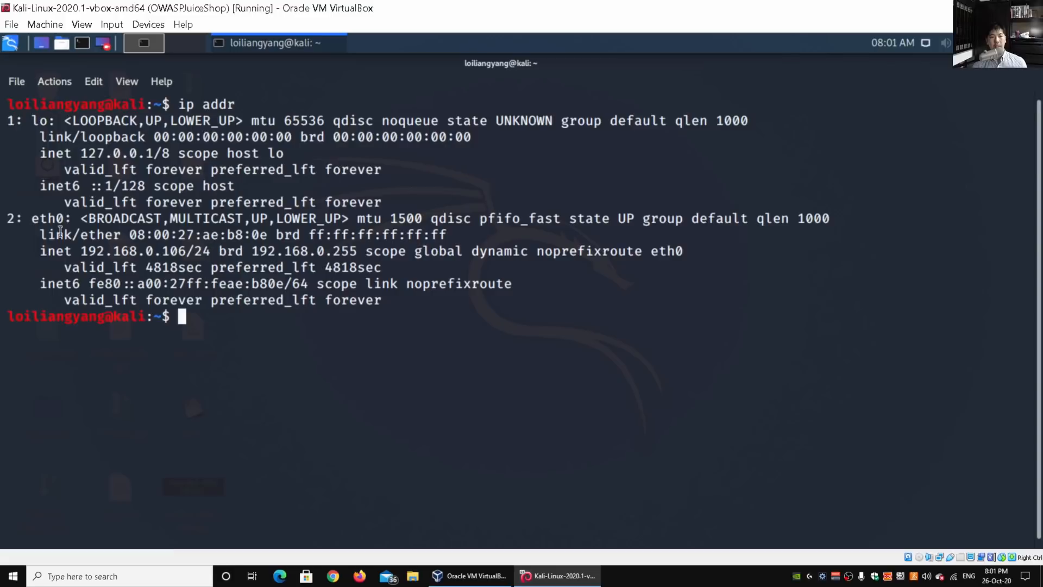
mouse_move(273, 359)
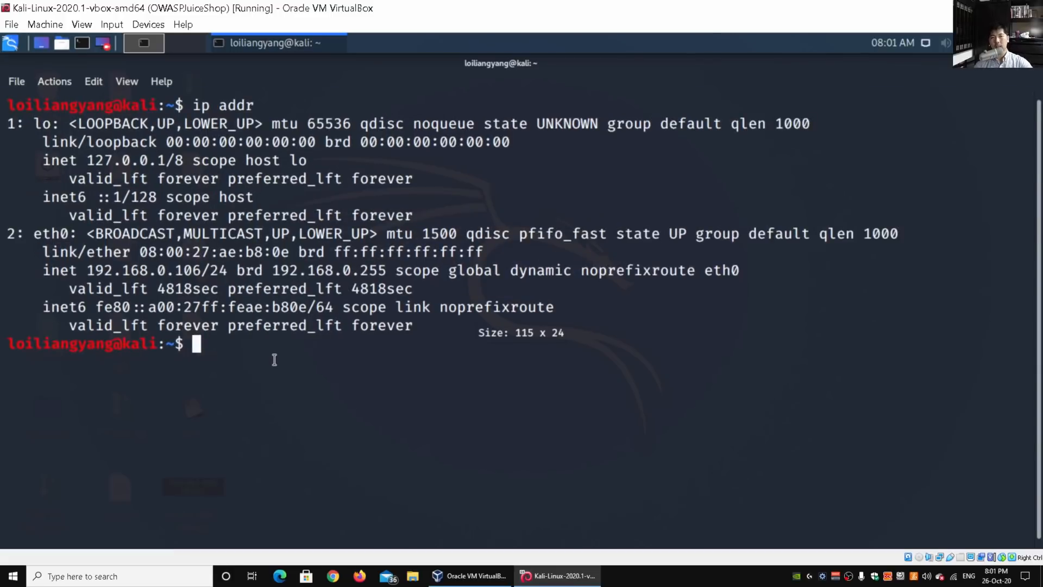
mouse_move(93, 269)
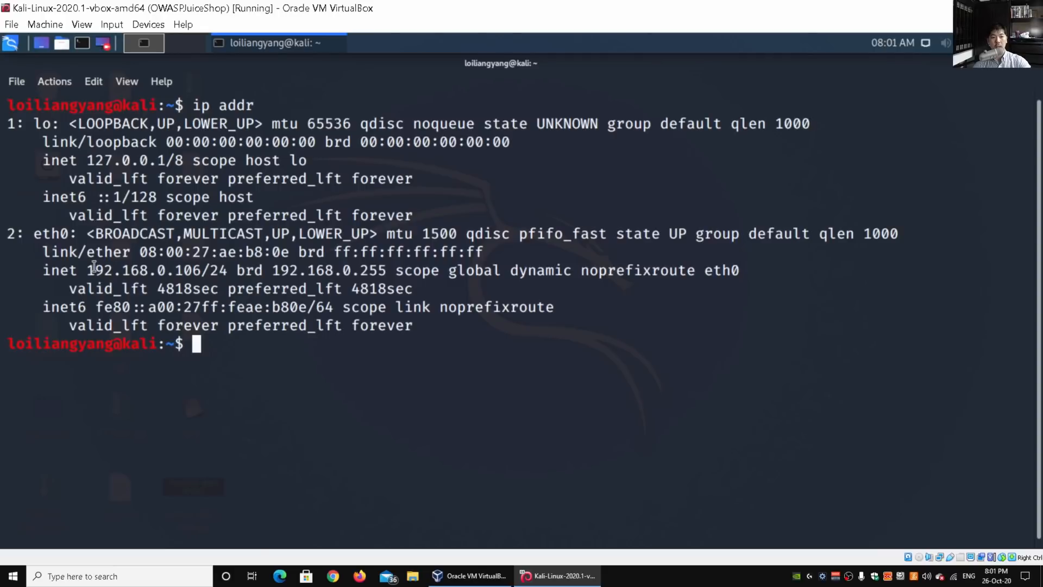
mouse_move(43, 268)
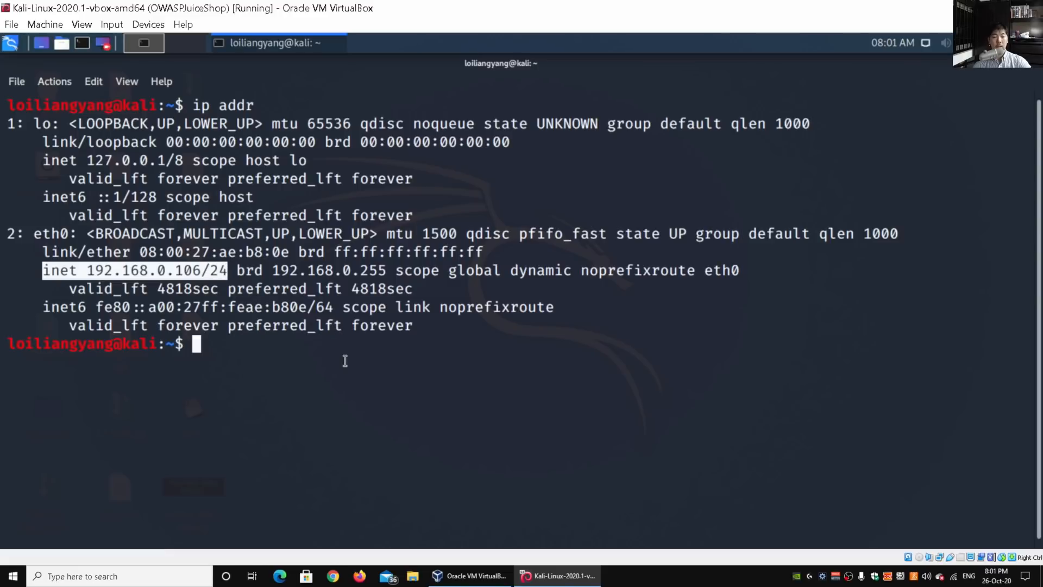
- Highlight eth0's address 192.168.0.106/24 in the ip addr output
click(344, 361)
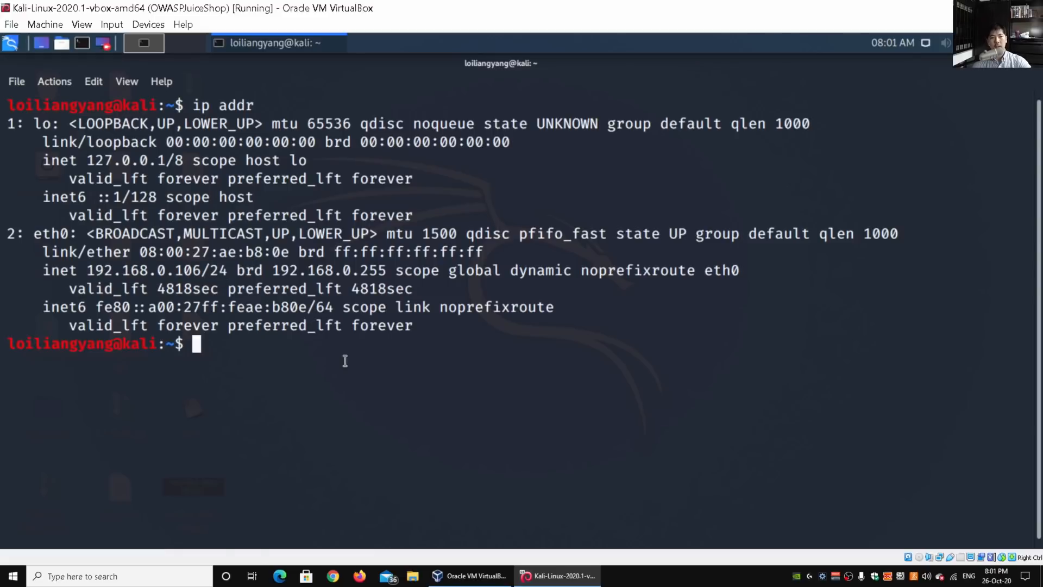
double_click(126, 270)
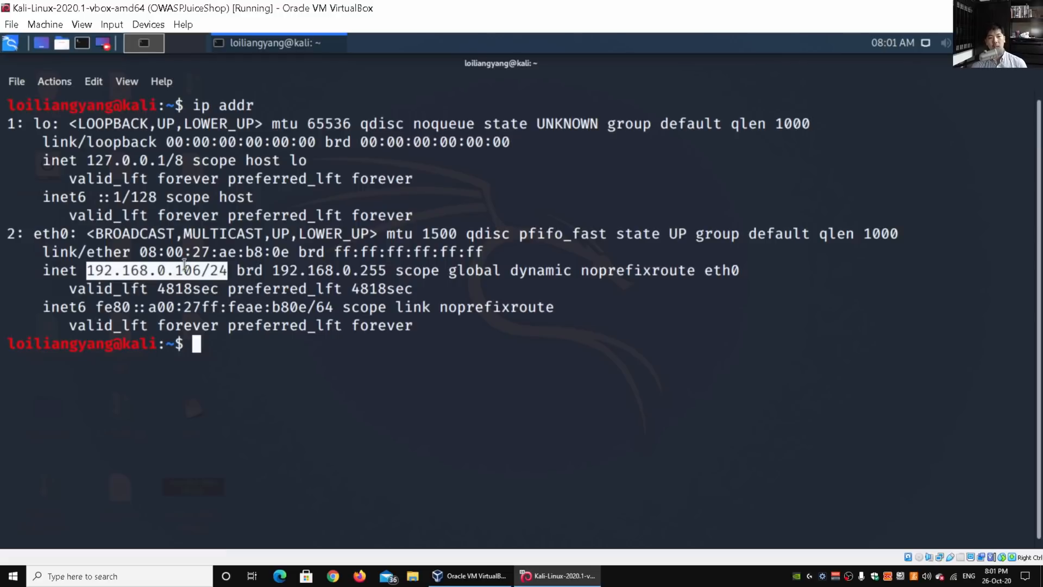
double_click(188, 270)
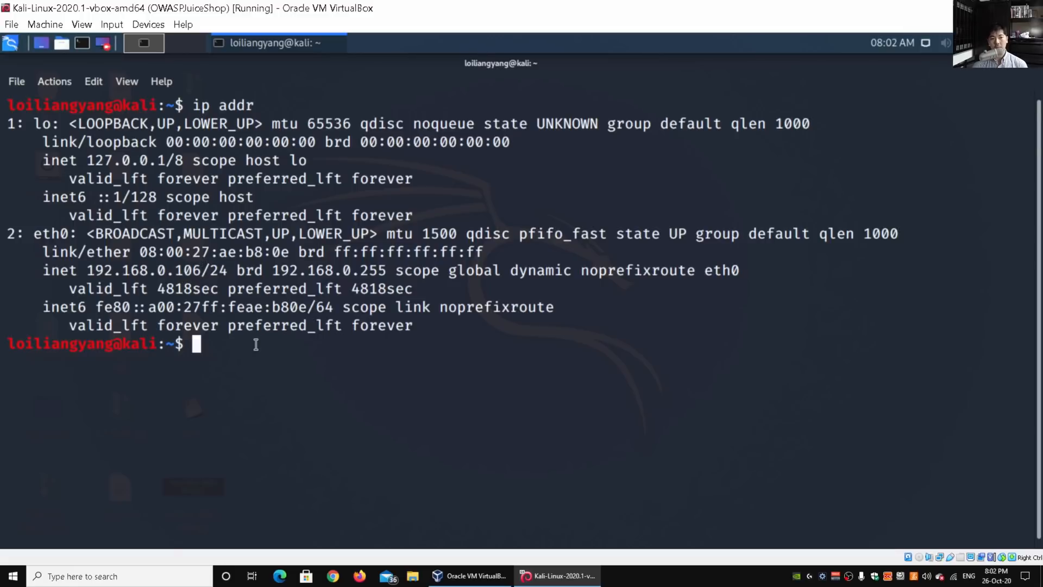
- Run 'nmap 192.168.0.0/24' to scan the subnet
text(nma)
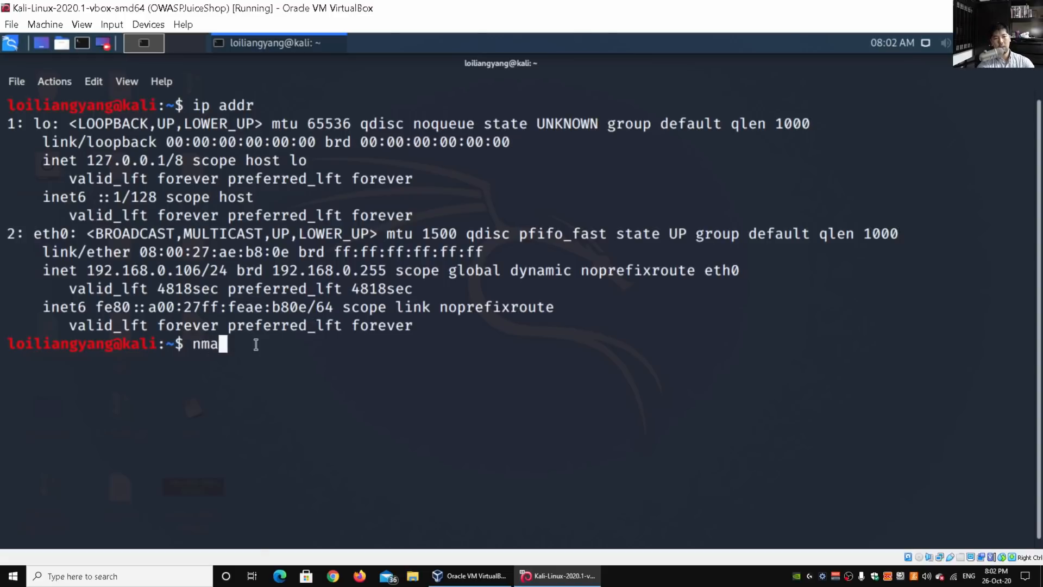
text(p 192.168.0.0/24)
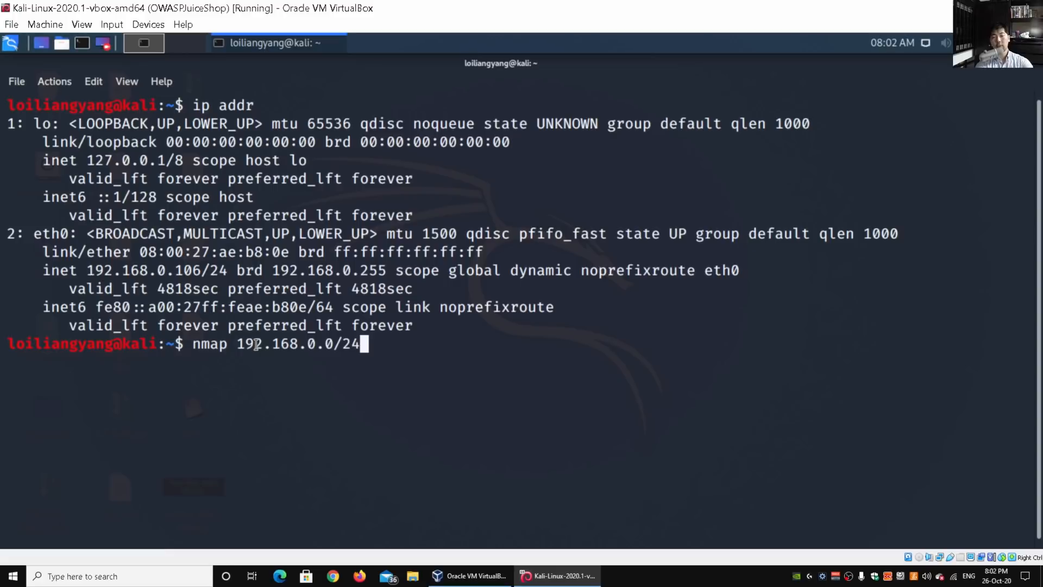
key(Return)
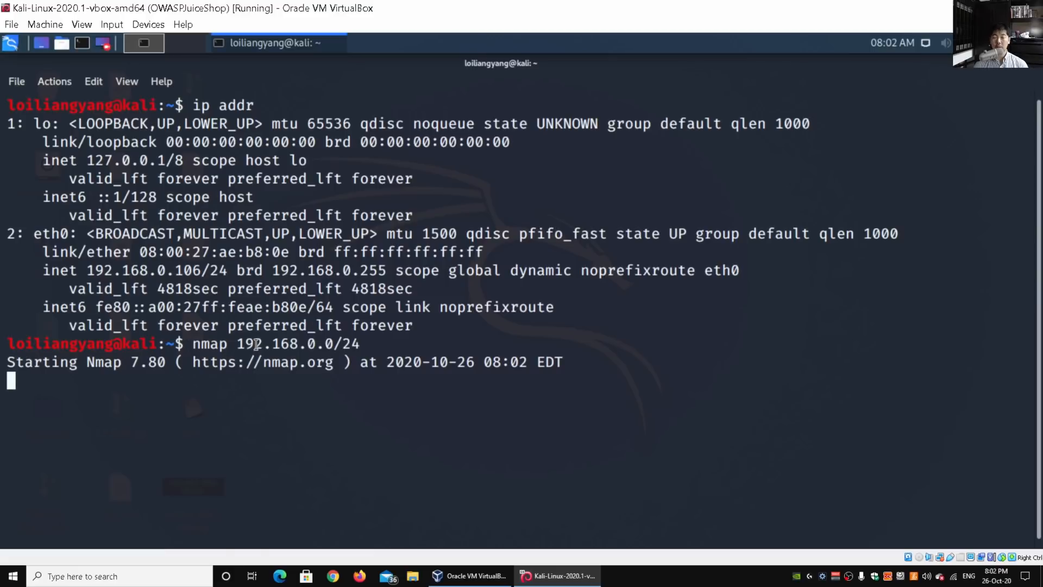
mouse_move(256, 295)
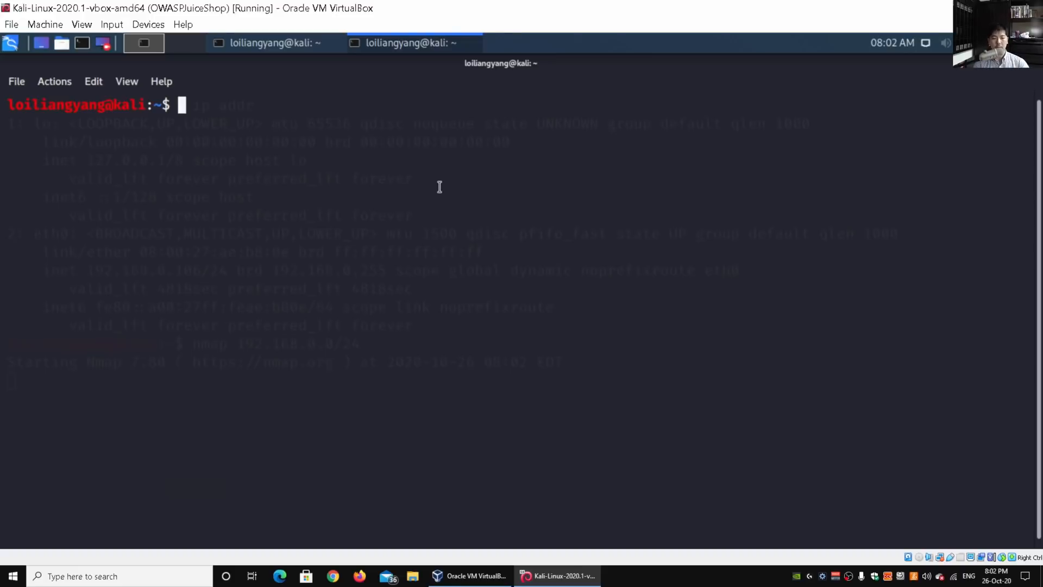
- Run 'sudo arp-scan --interface=eth0 --localnet' and authenticate with the sudo password
text(sudo arp-scan)
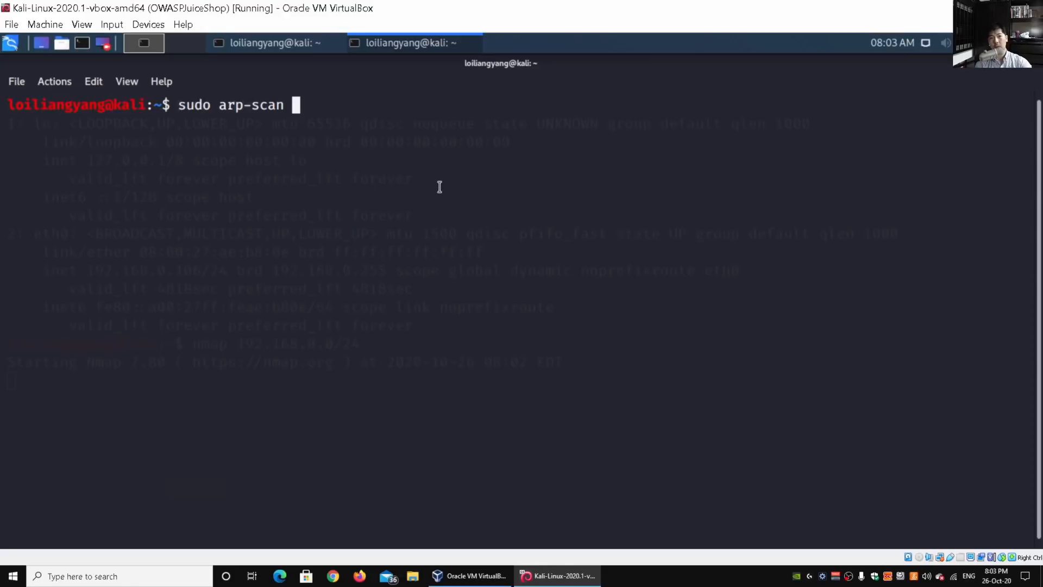
text(--inte)
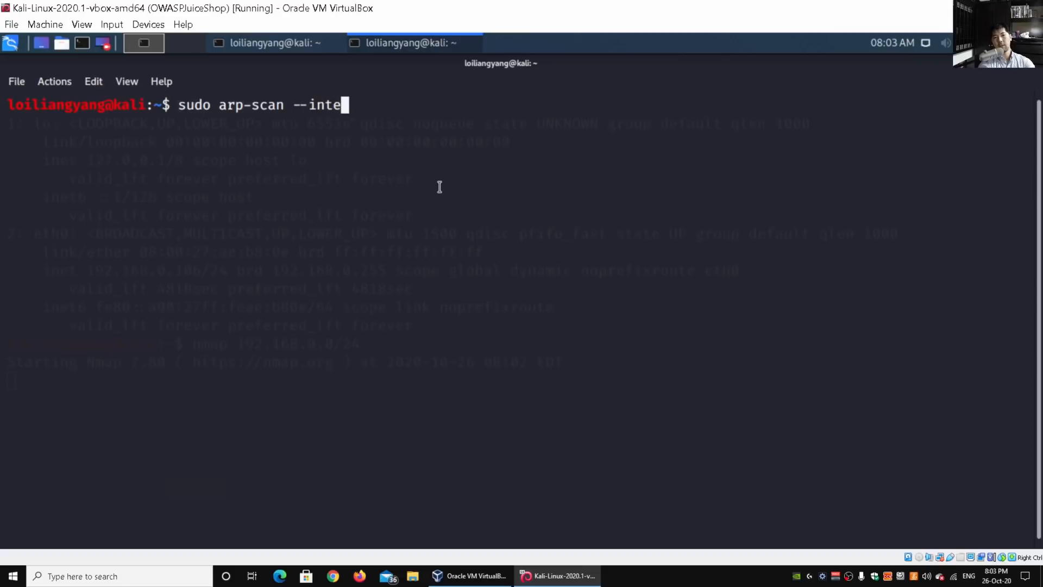
text(rface=eth0 --localnet)
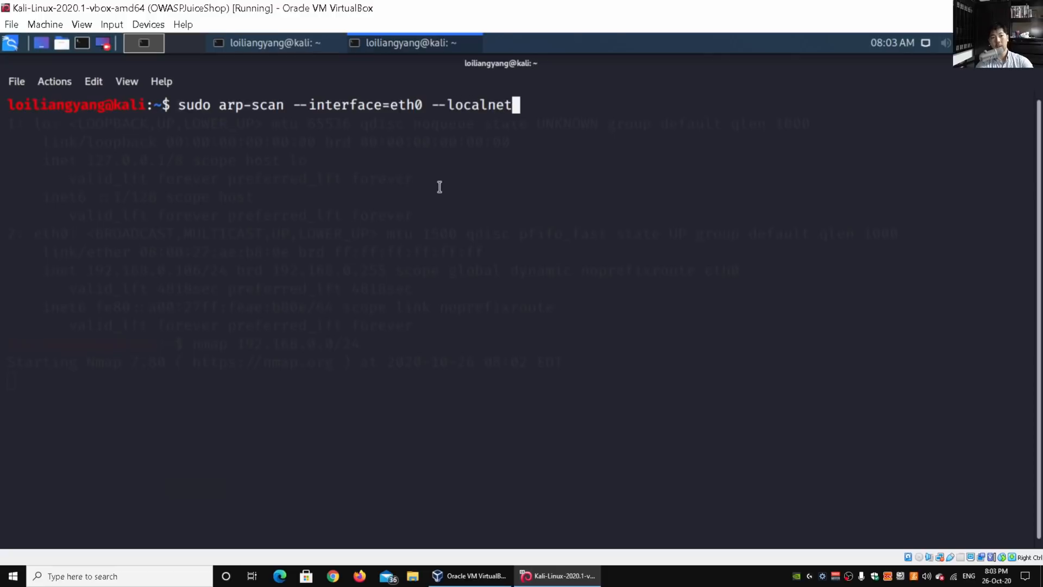
key(Return)
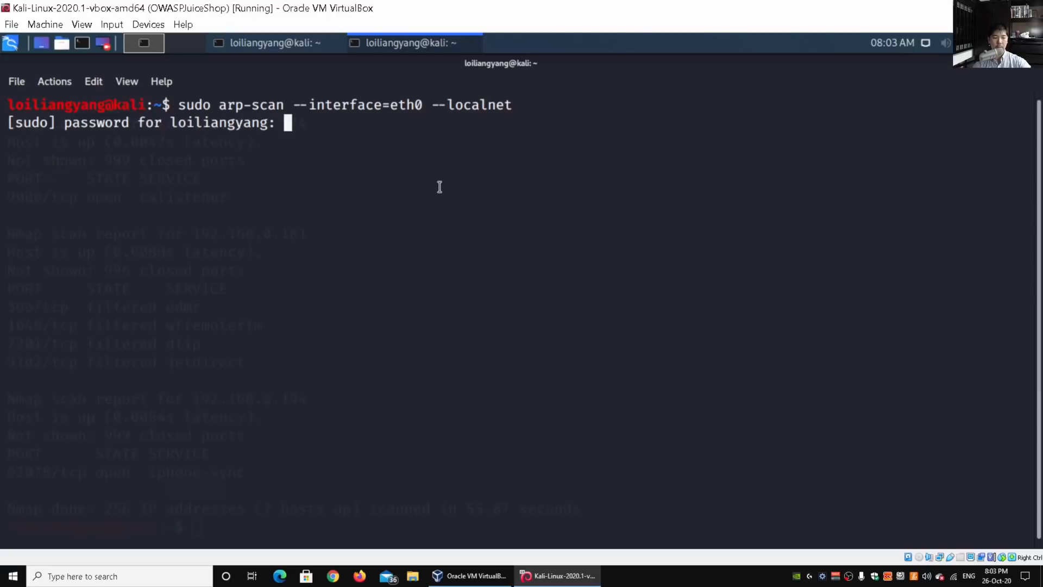
key(Return)
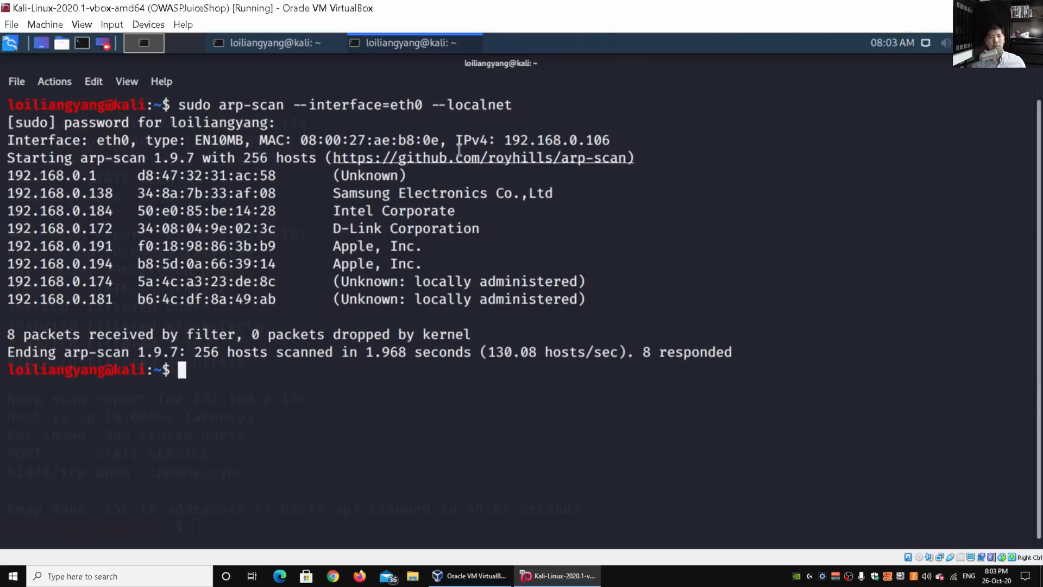
- Select the first responding host's address 192.168.0.1 in the results
double_click(280, 157)
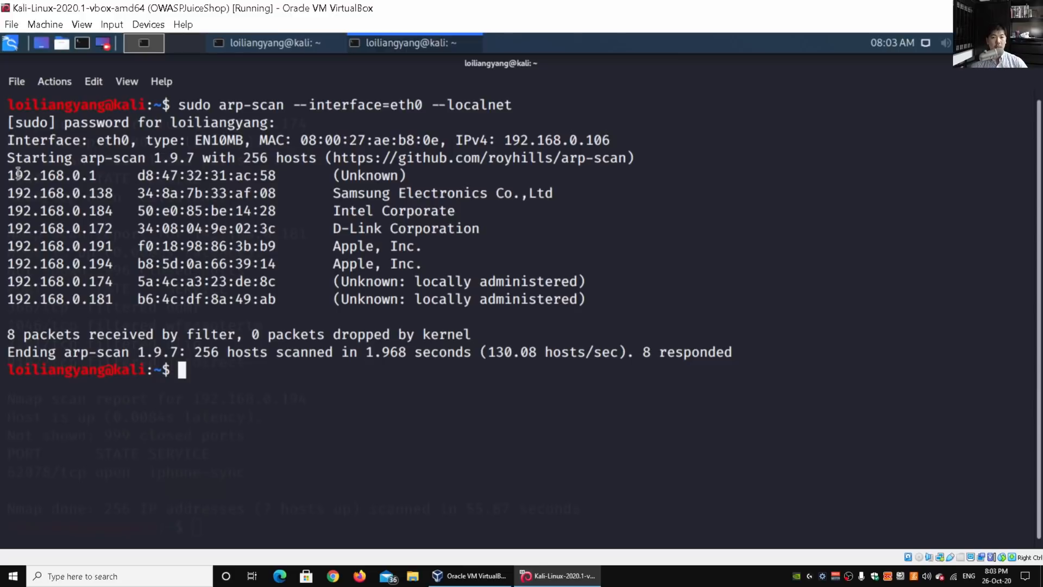
double_click(51, 175)
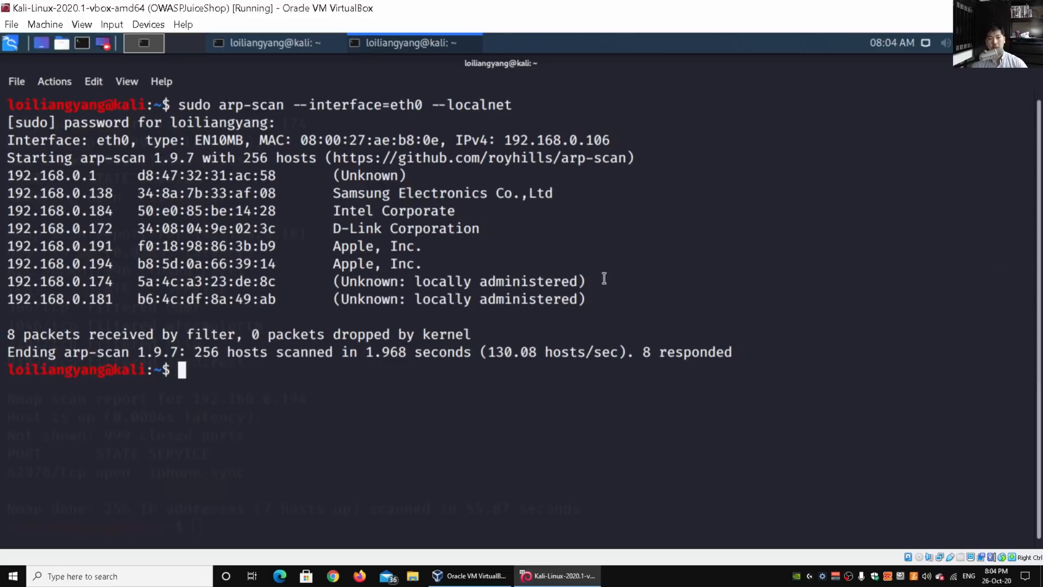
mouse_move(272, 42)
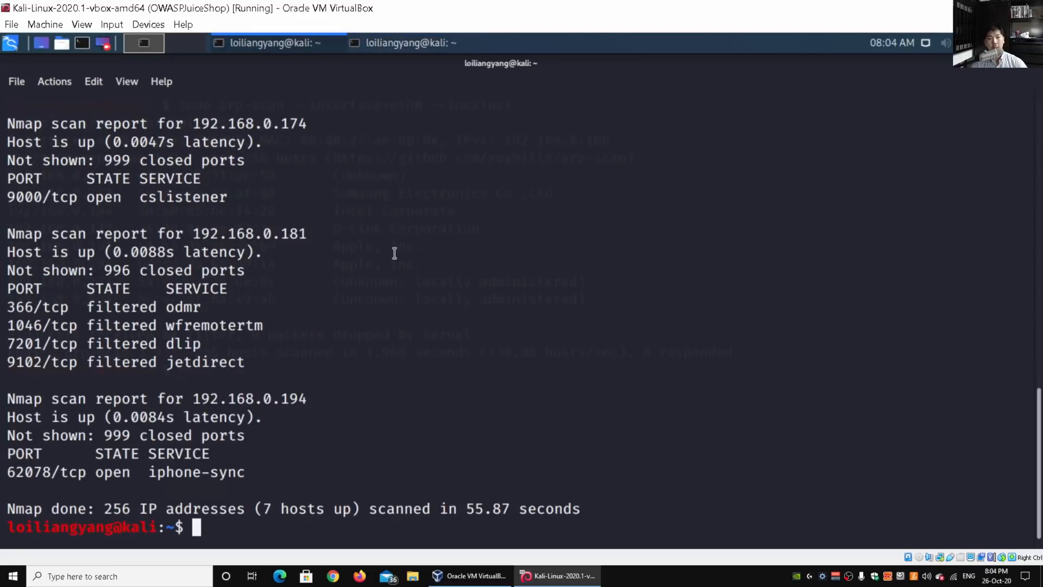
- Scroll up through the nmap results for 192.168.0.1's open services and open the applications menu
scroll(up, 3)
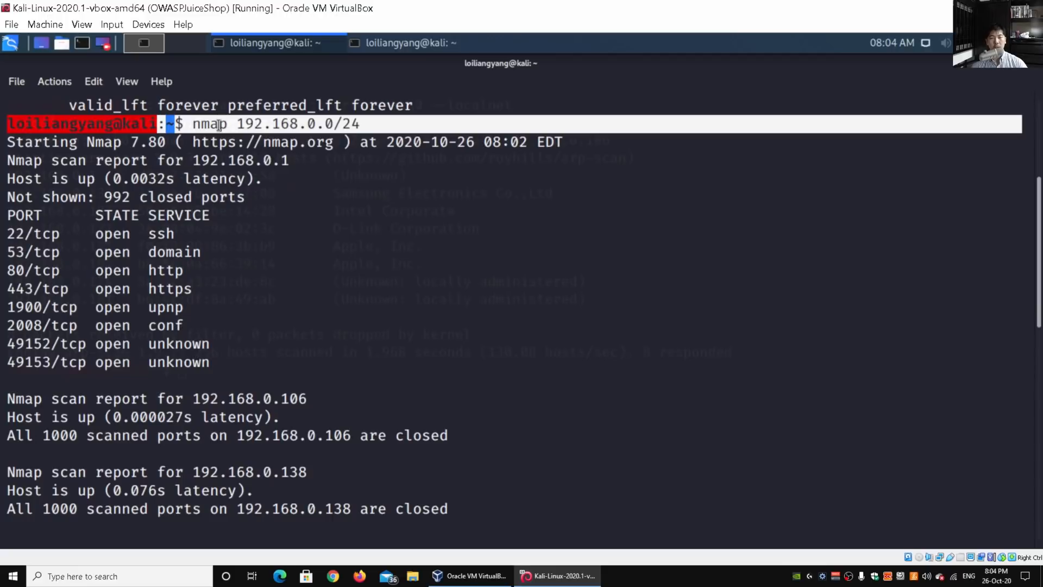
mouse_move(231, 160)
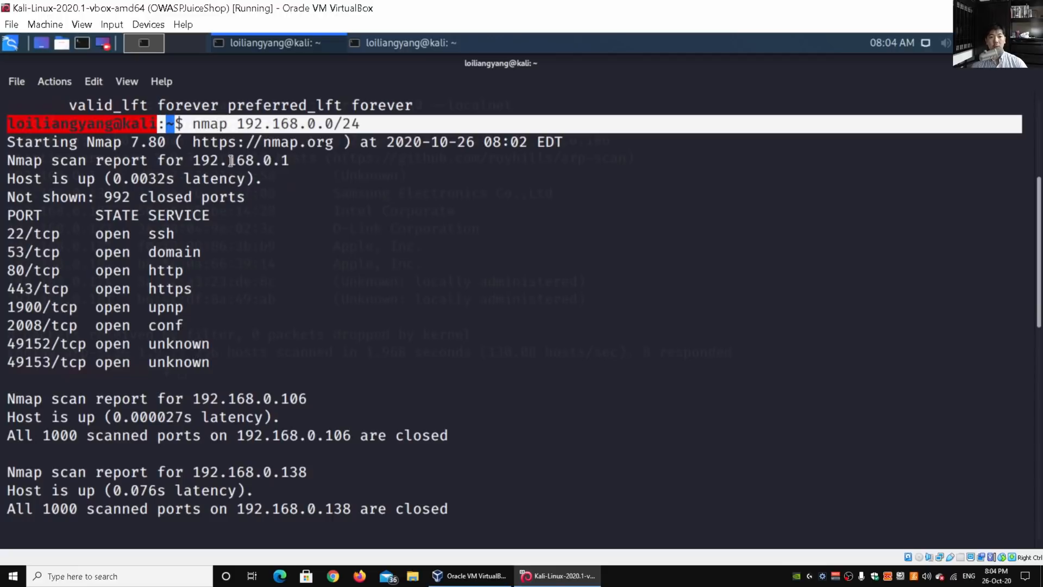
double_click(241, 161)
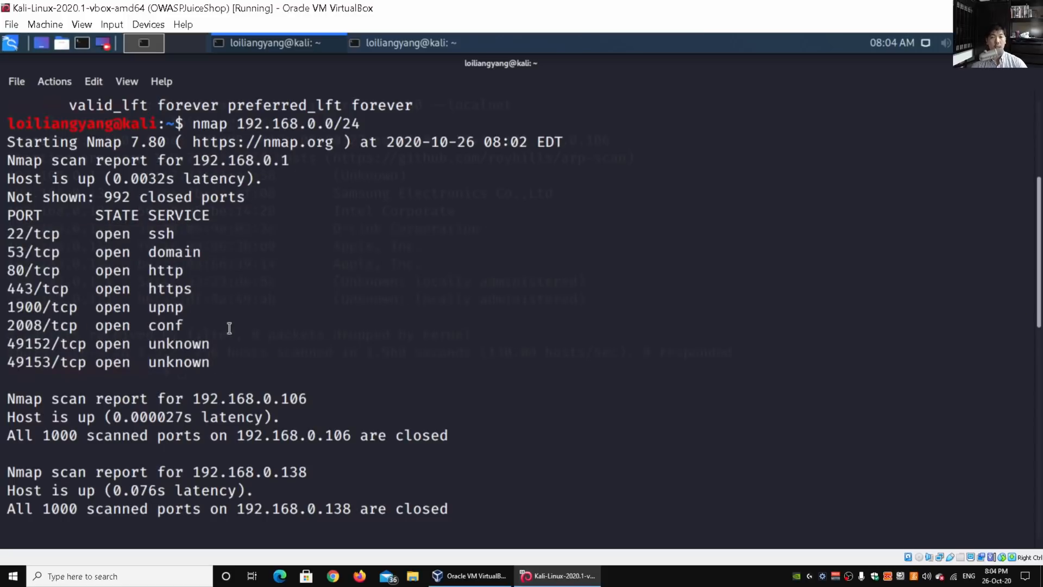
mouse_move(154, 293)
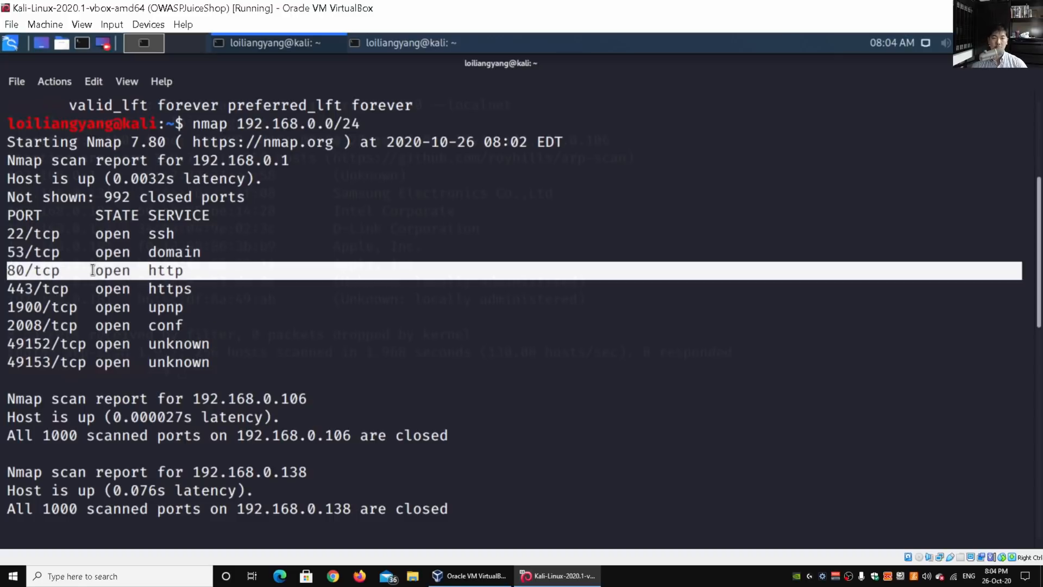
click(128, 260)
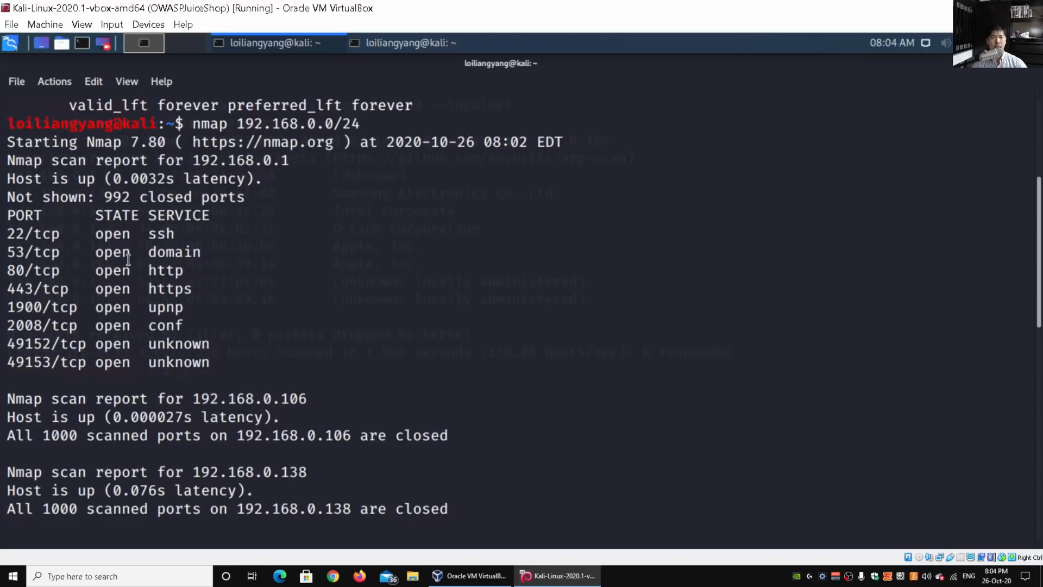
mouse_move(156, 233)
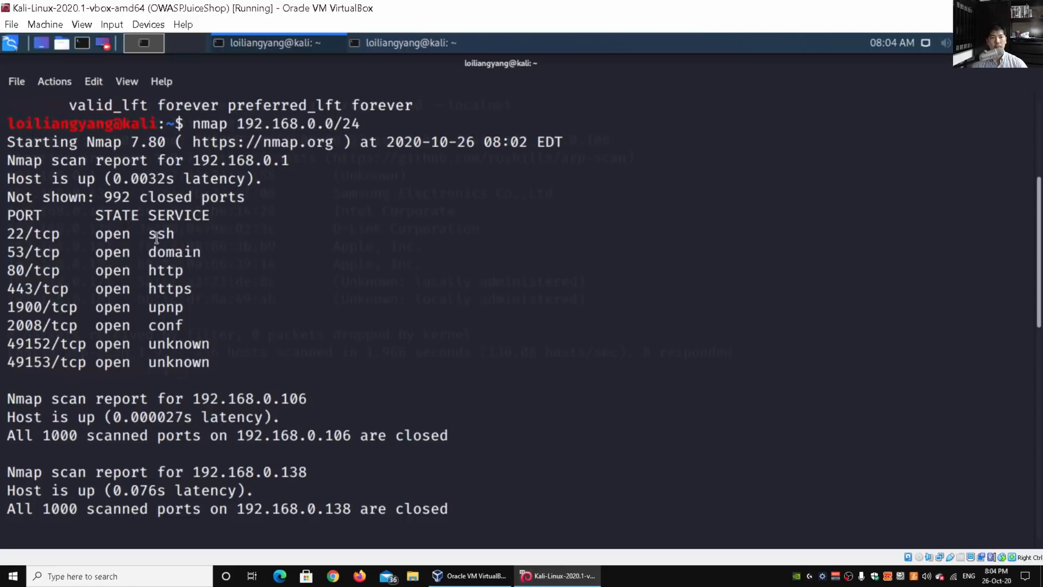
double_click(239, 160)
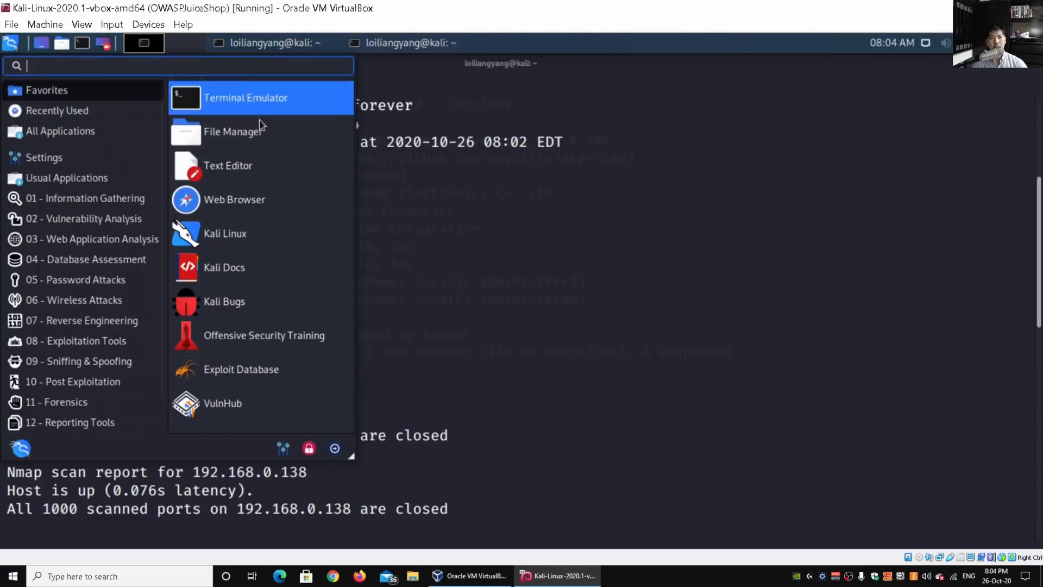
- View the TP-Link Archer AX50 login page at 192.168.0.1 in Firefox, then return to the terminal
click(234, 199)
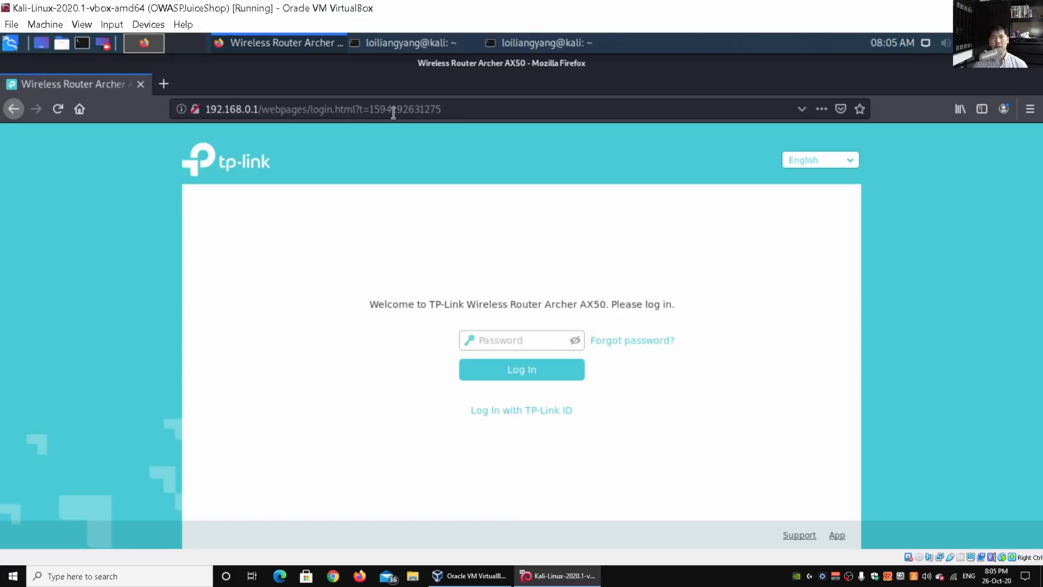
mouse_move(391, 93)
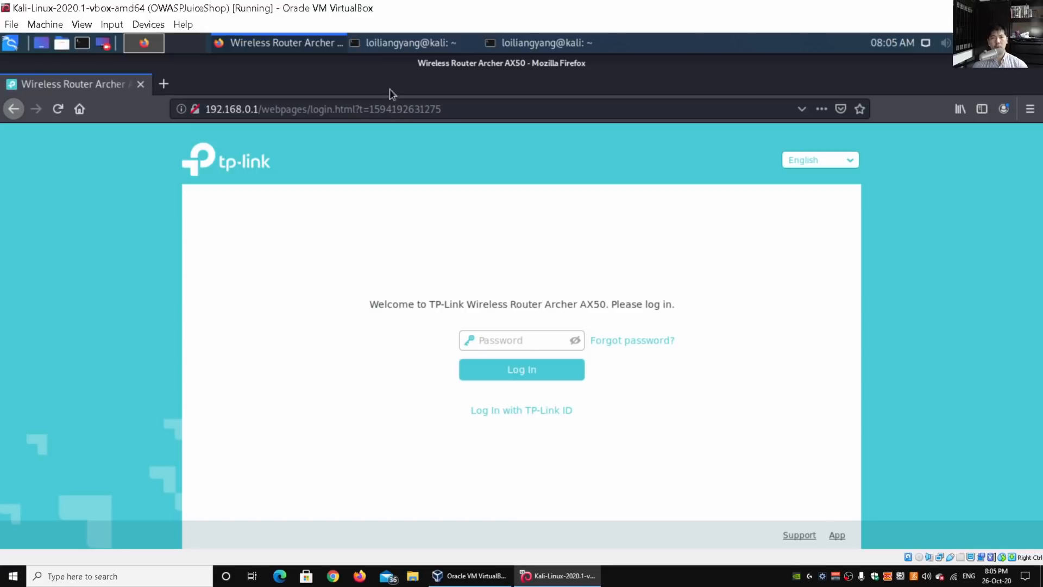
click(412, 42)
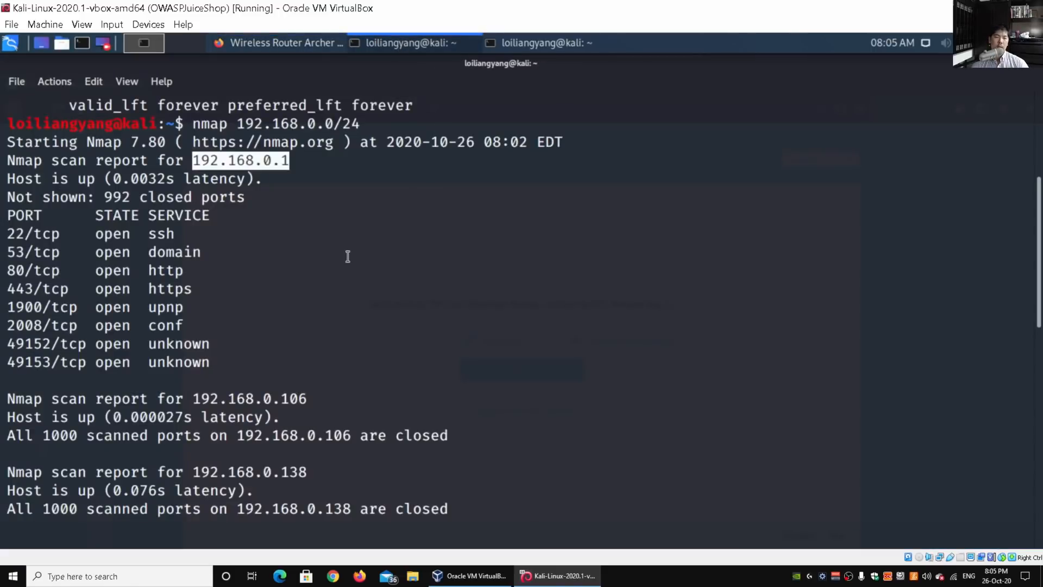
scroll(down, 3)
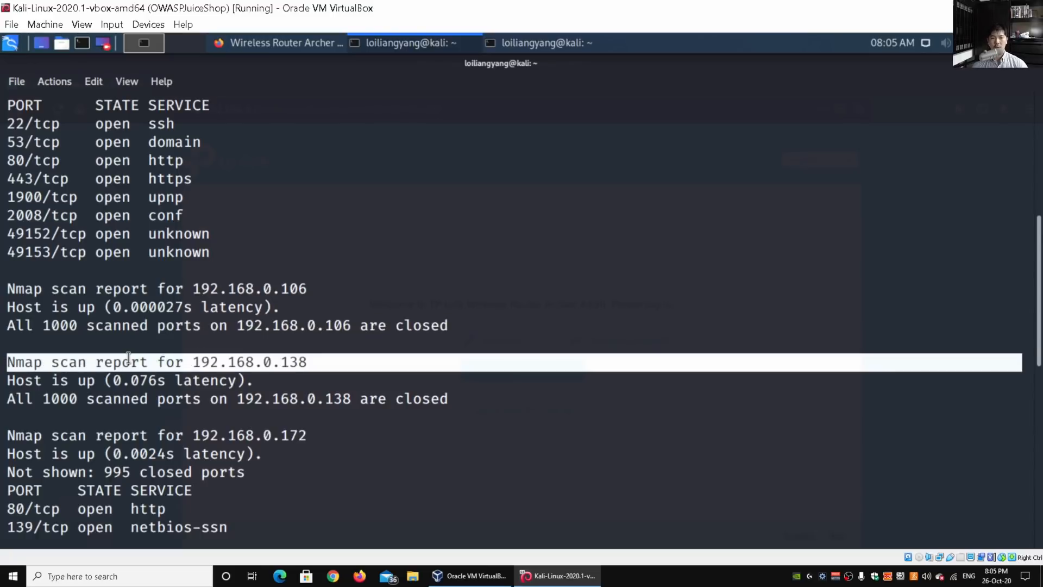
mouse_move(417, 305)
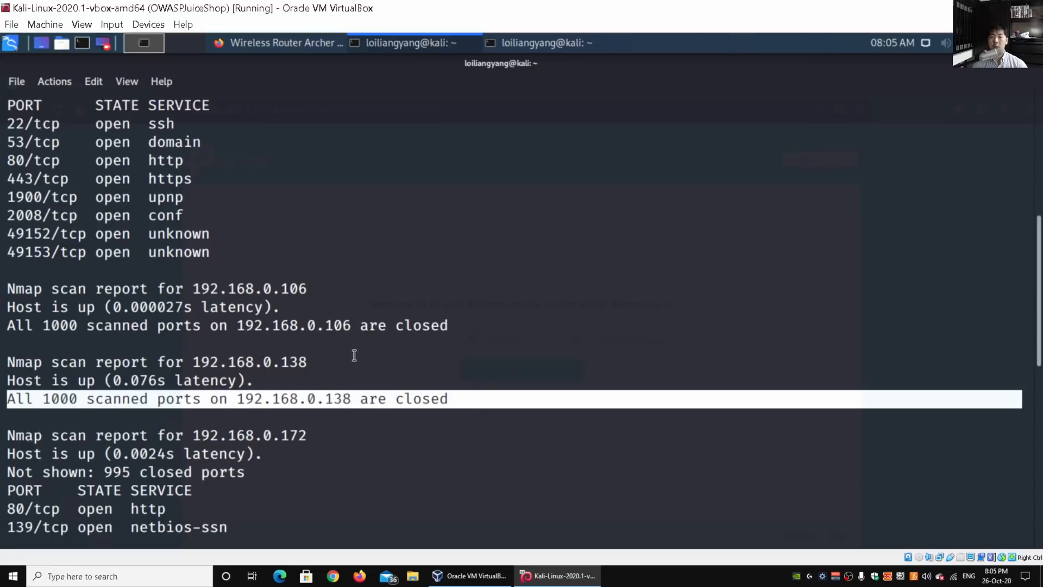
scroll(down, 3)
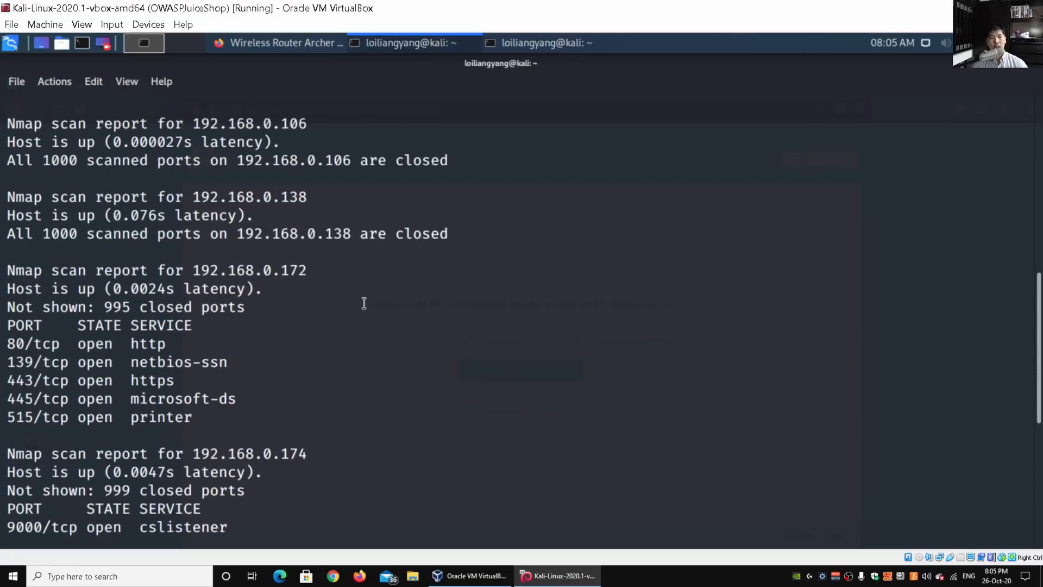
mouse_move(167, 346)
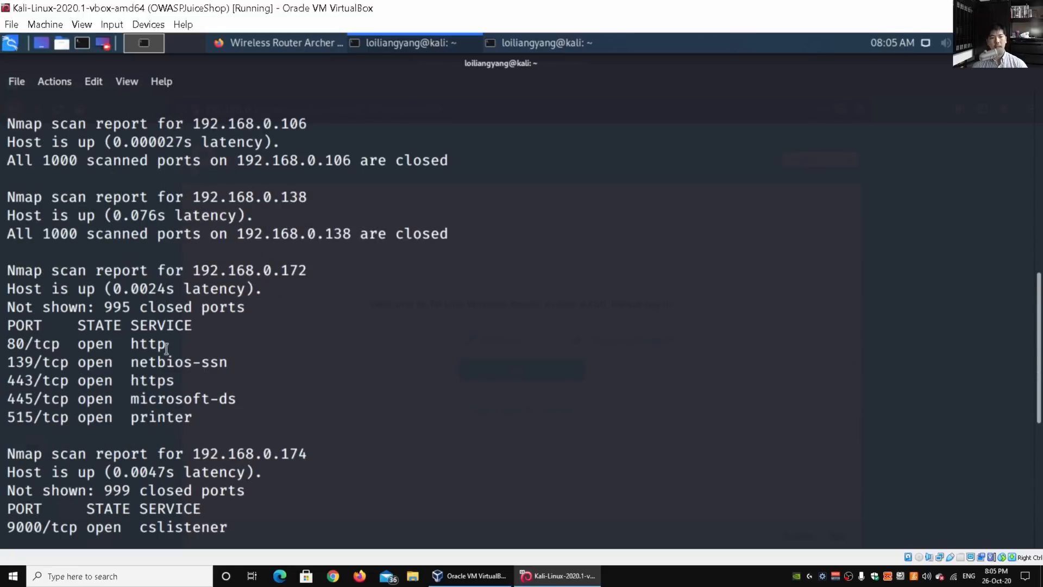
double_click(152, 379)
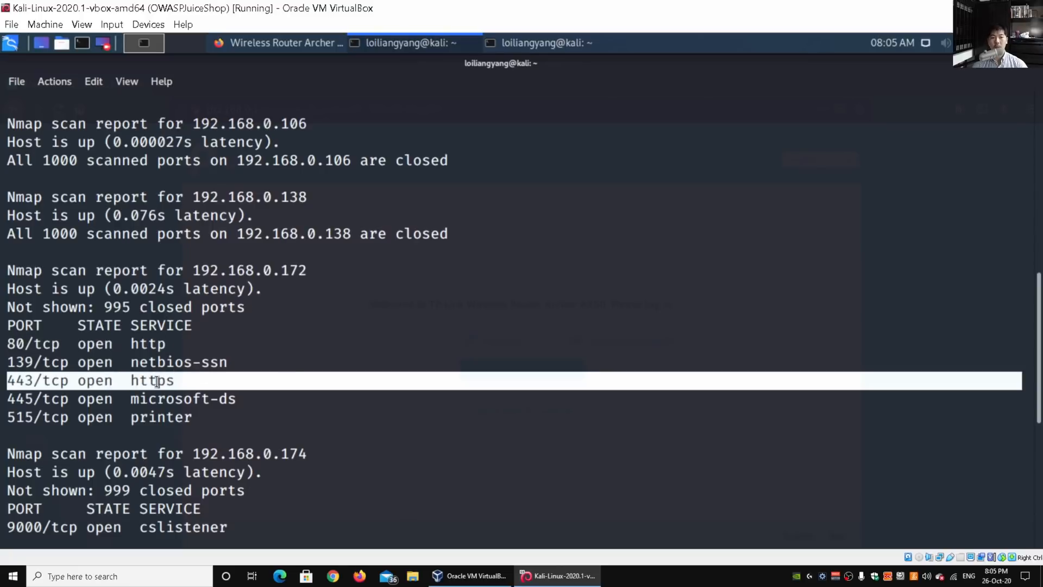
scroll(down, 3)
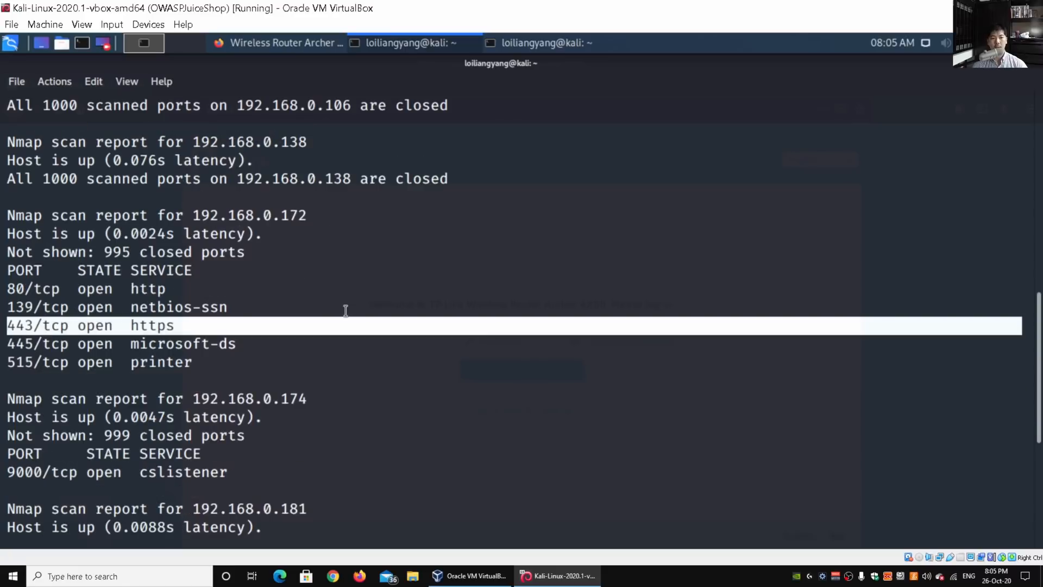
scroll(down, 3)
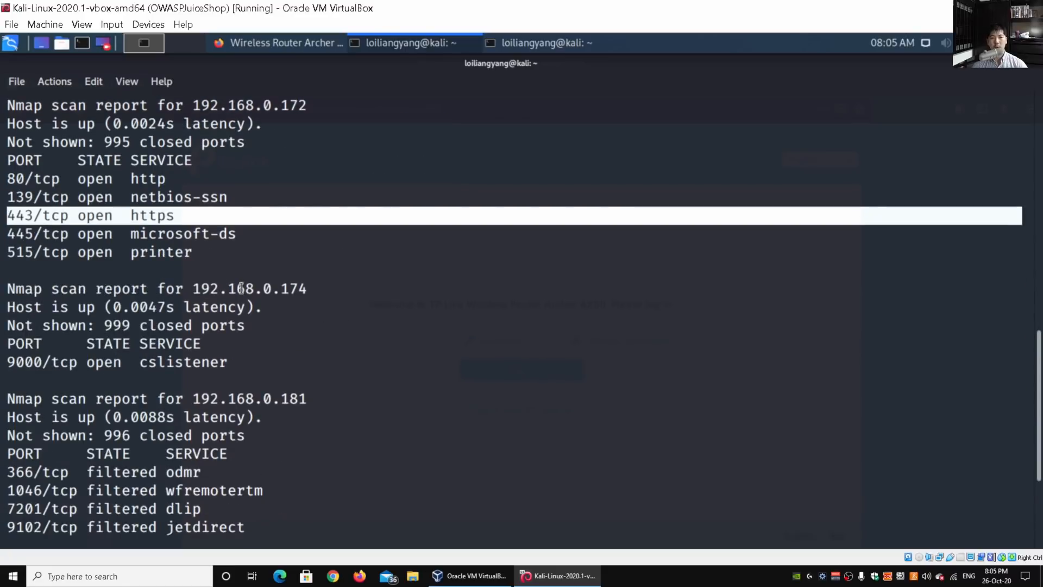
scroll(down, 3)
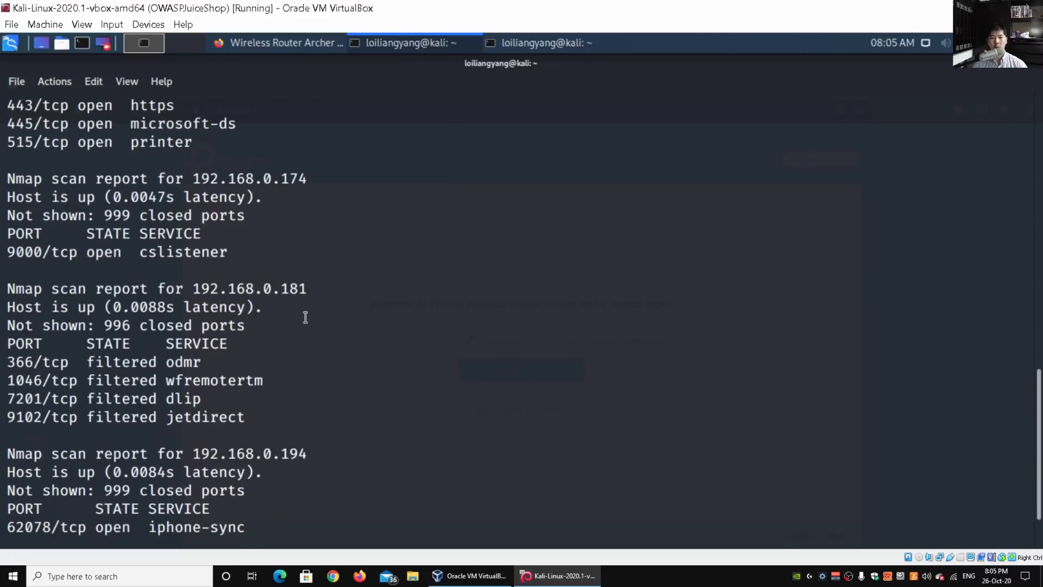
scroll(down, 3)
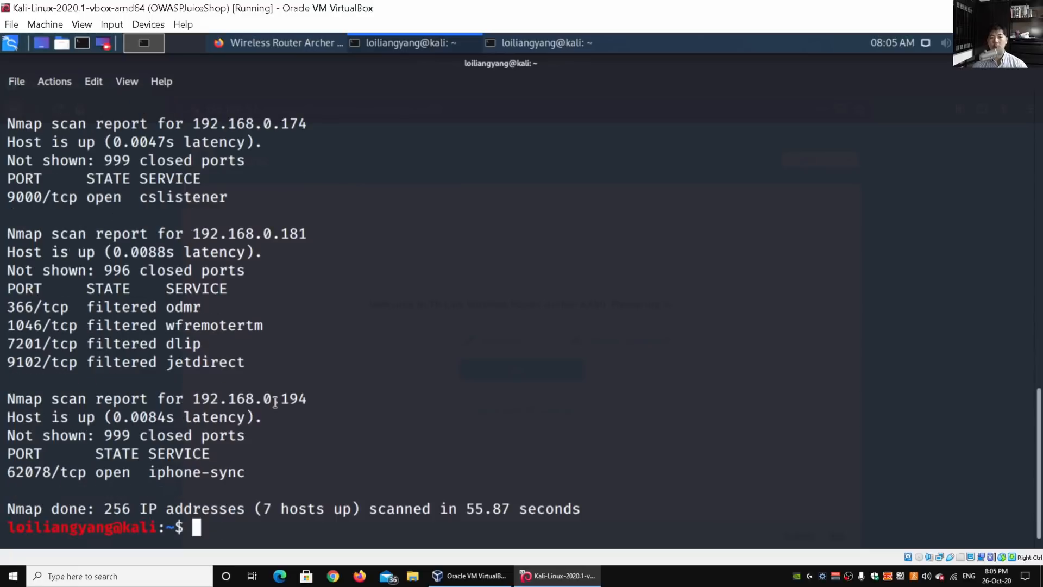